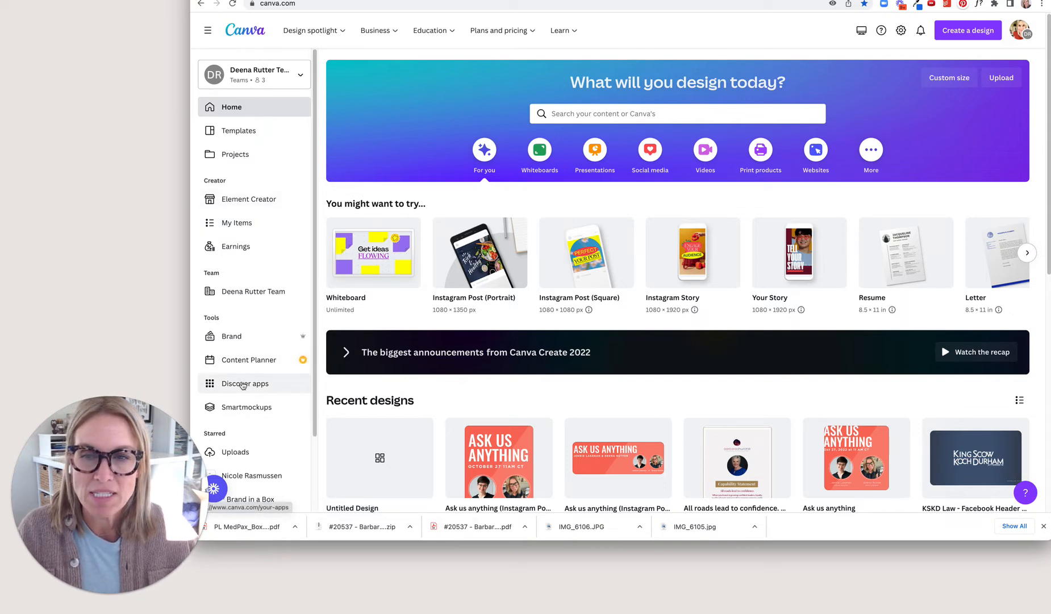
# Search Discover apps for "QR" and bring up the QR code app by Canva.
pyautogui.click(245, 383)
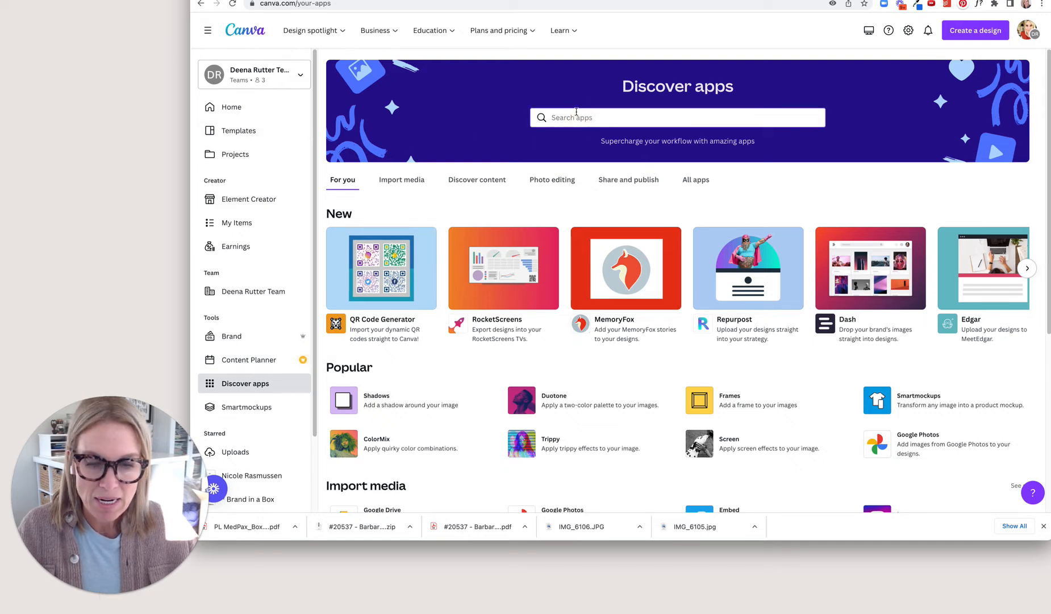
pyautogui.write('QR')
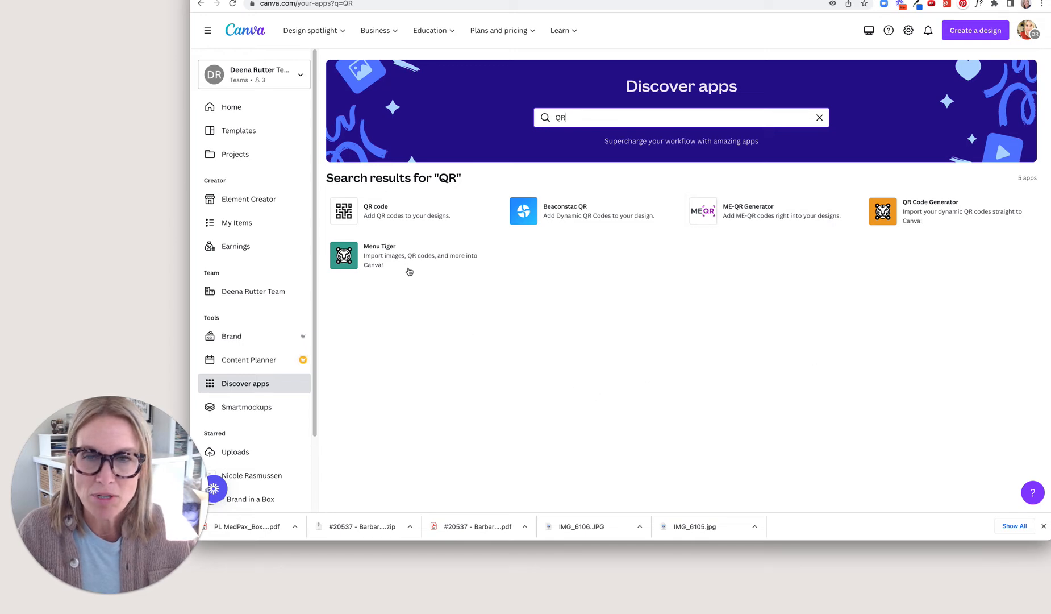
pyautogui.click(375, 211)
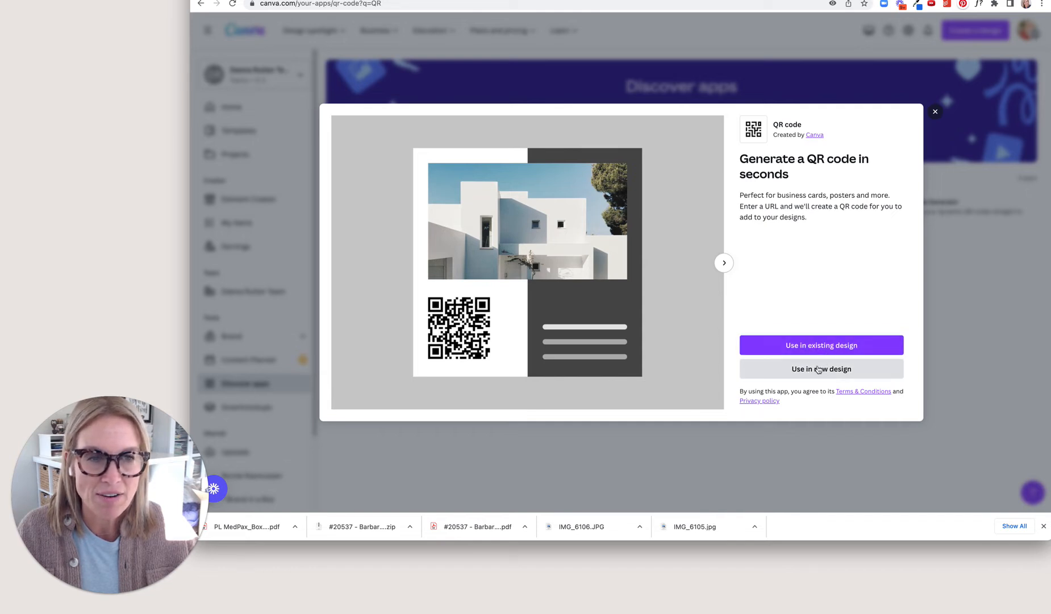
# Use the QR app in a new custom-size 400 × 400 px design.
pyautogui.click(821, 368)
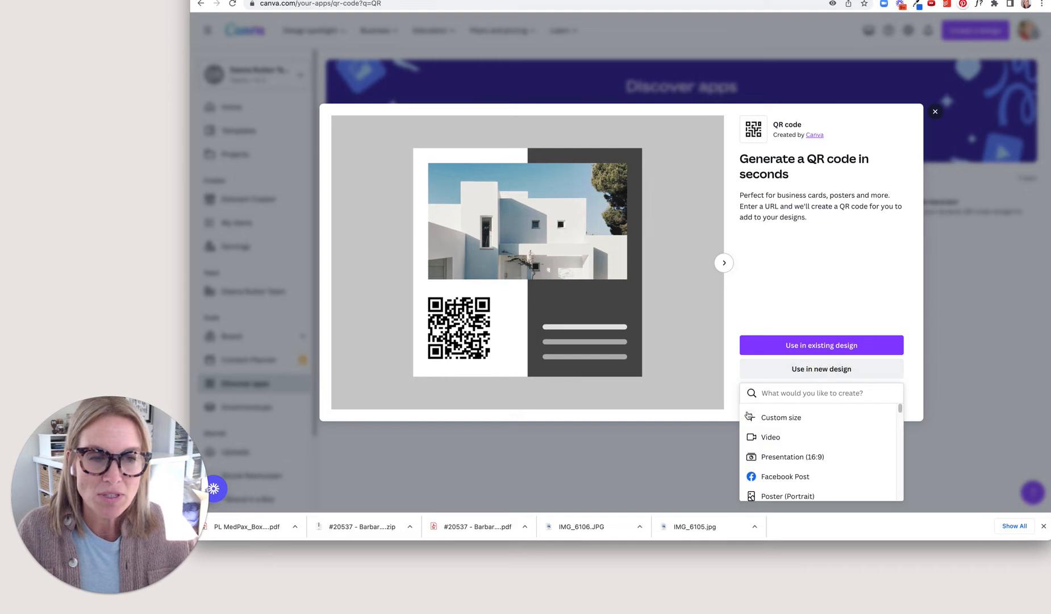
pyautogui.click(781, 417)
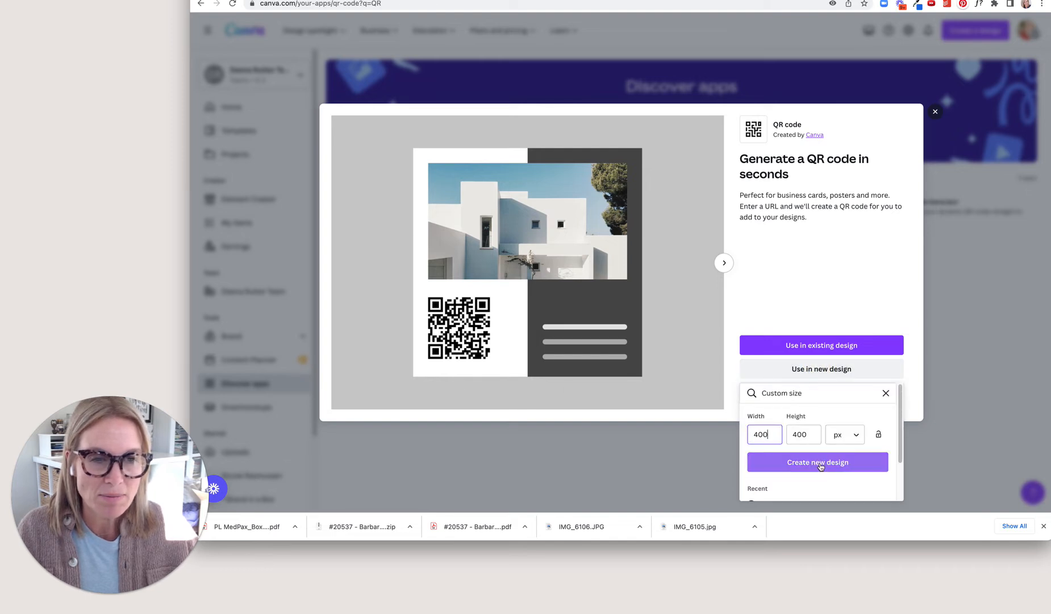
pyautogui.click(817, 462)
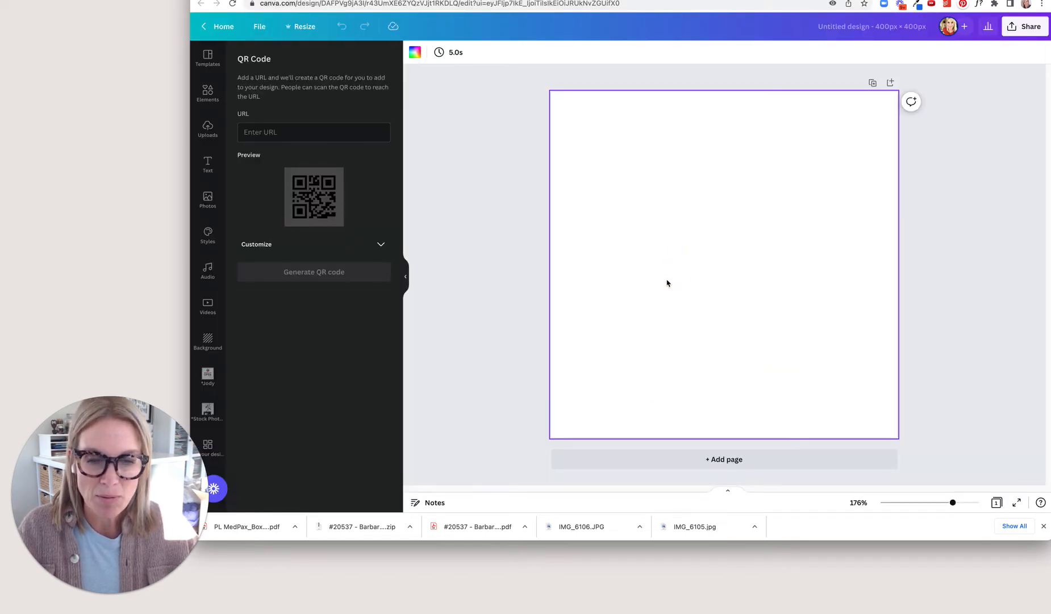
pyautogui.write('https://jennielakenan.com/ask-us/')
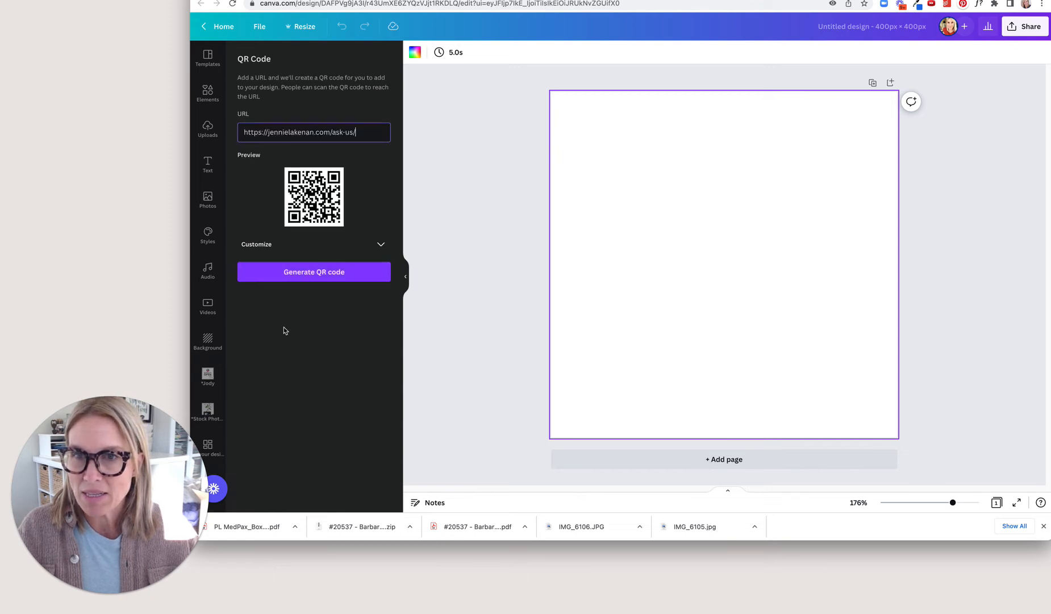
pyautogui.click(312, 271)
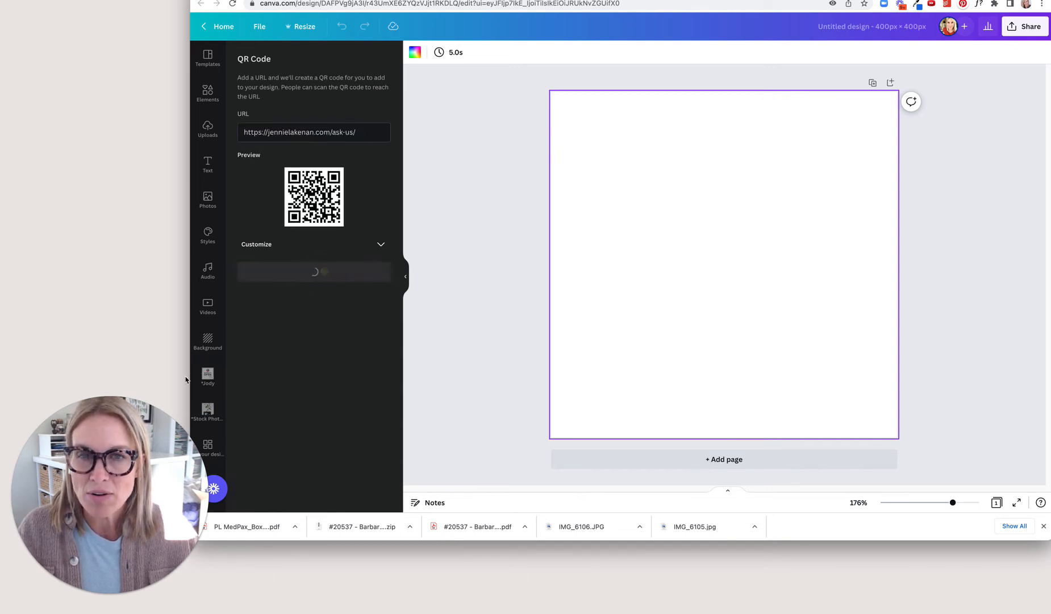
pyautogui.click(312, 272)
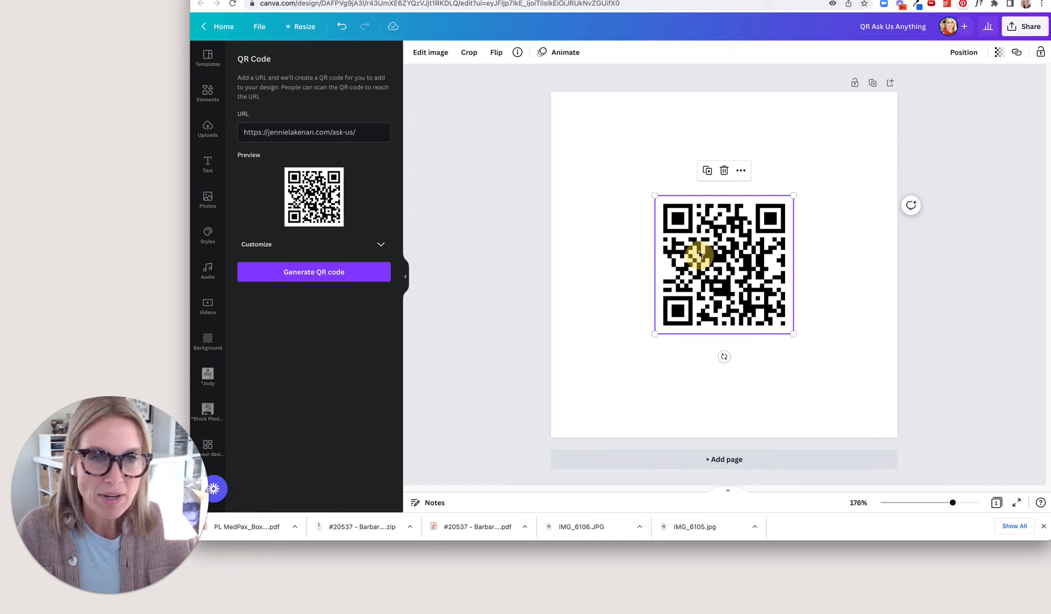
pyautogui.rightClick(700, 255)
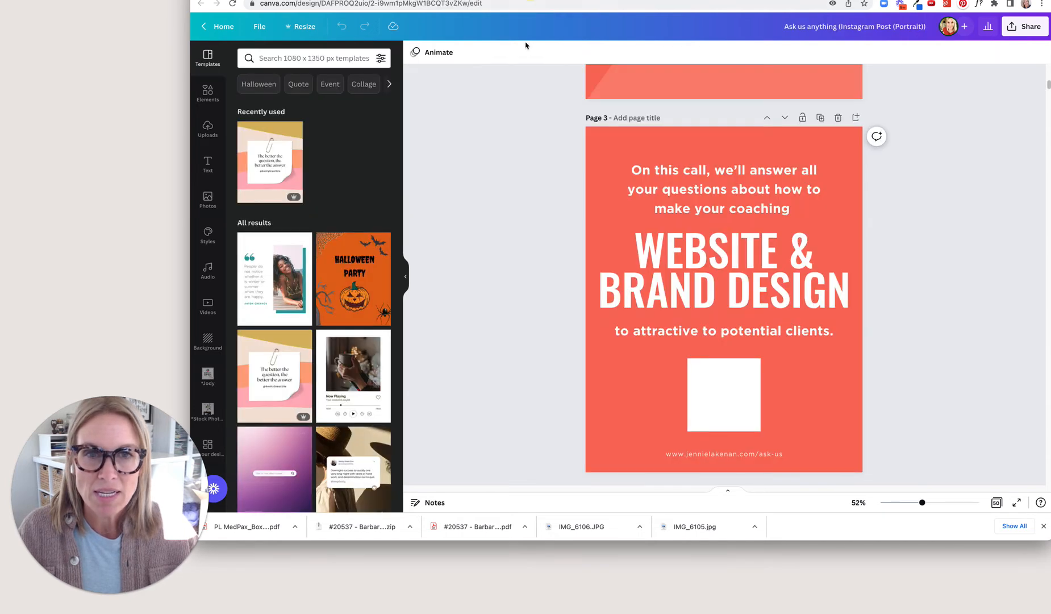
# Paste the QR code and position it over the white square placeholder on page 3.
pyautogui.click(724, 394)
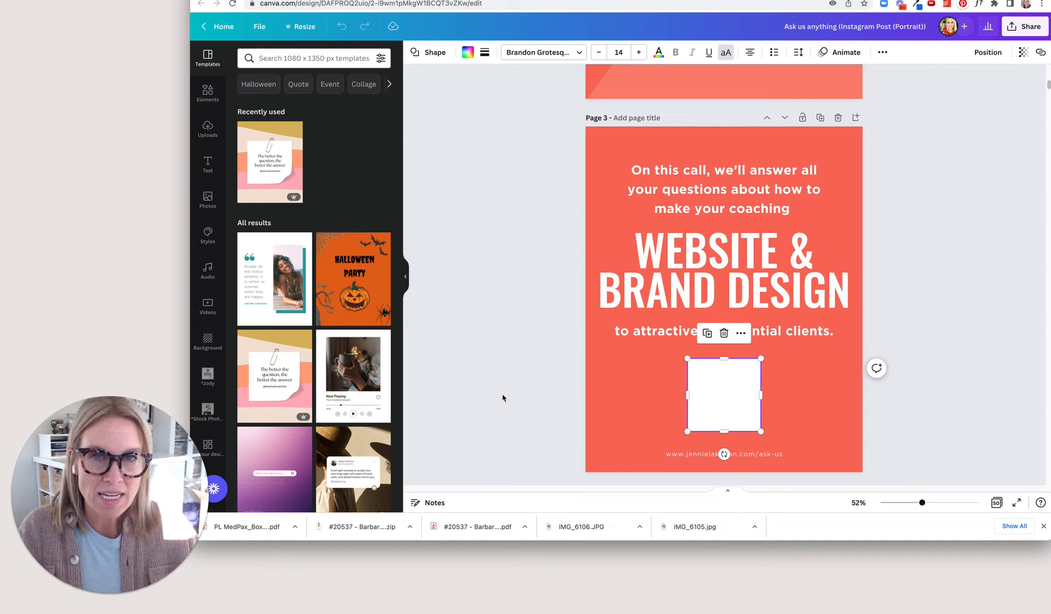
pyautogui.moveTo(583, 383)
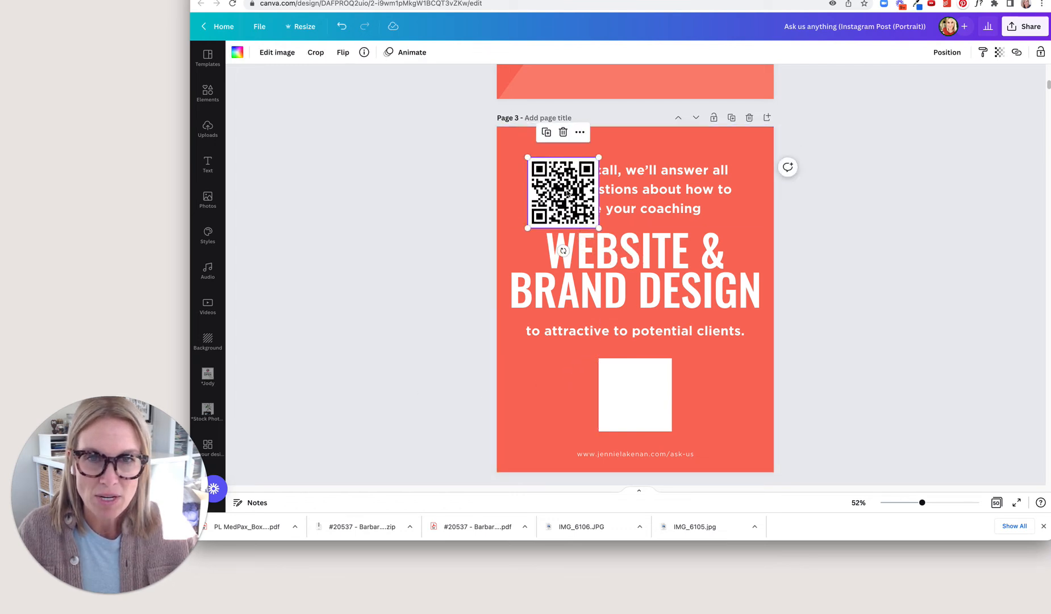
pyautogui.moveTo(564, 195); pyautogui.dragTo(635, 395)
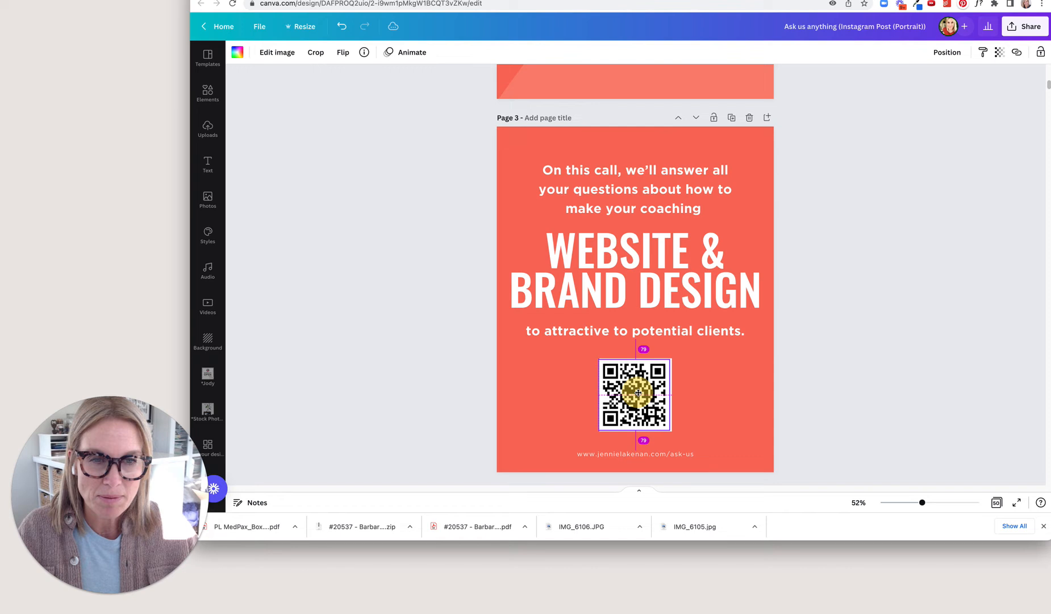
pyautogui.click(634, 395)
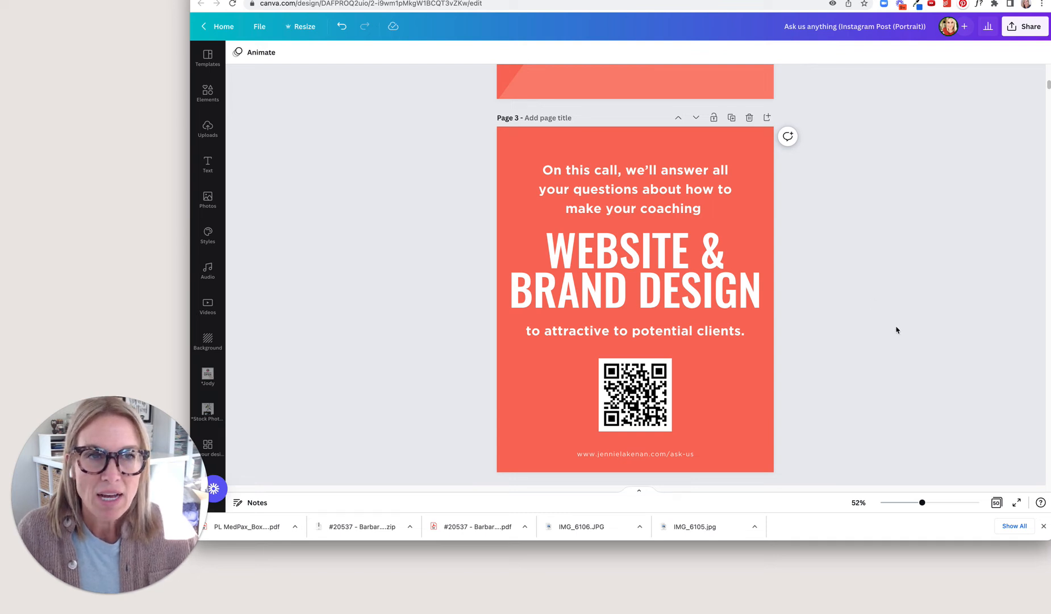
# Check elements on the post, then return to the QR Ask Us Anything design.
pyautogui.click(635, 394)
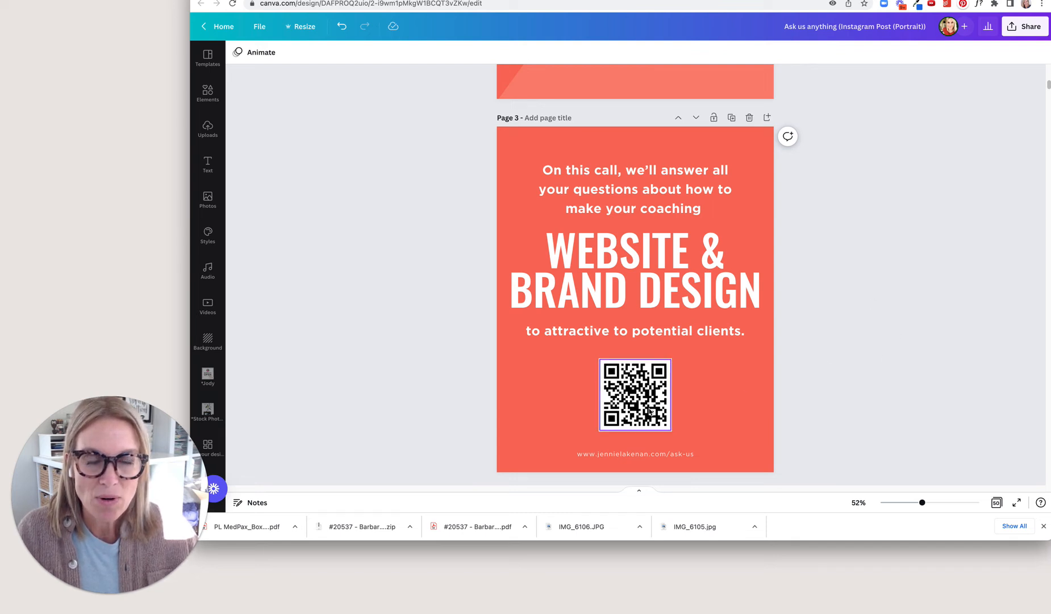
pyautogui.click(634, 454)
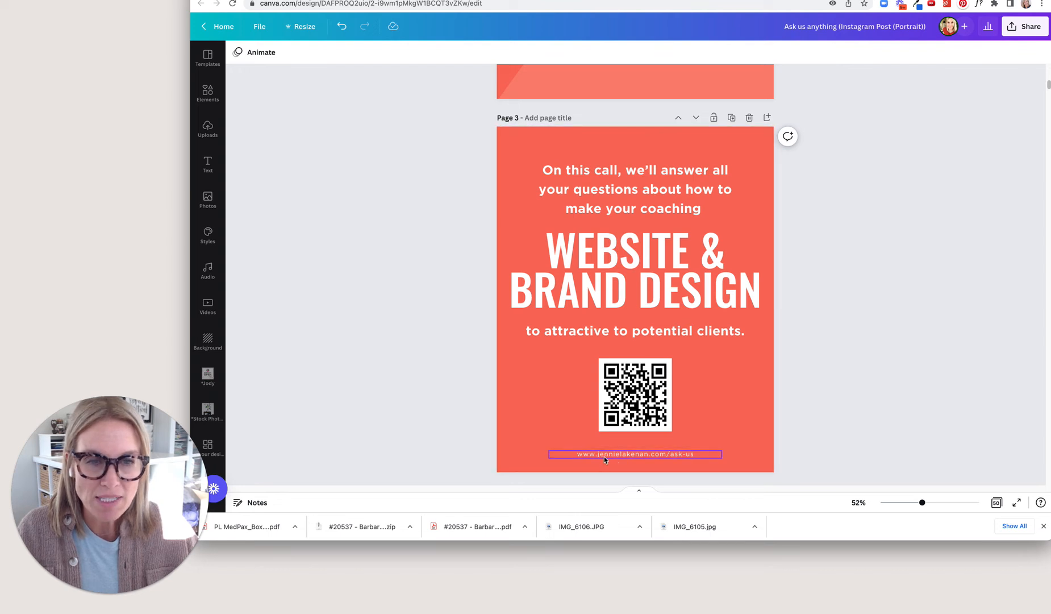
pyautogui.click(446, 464)
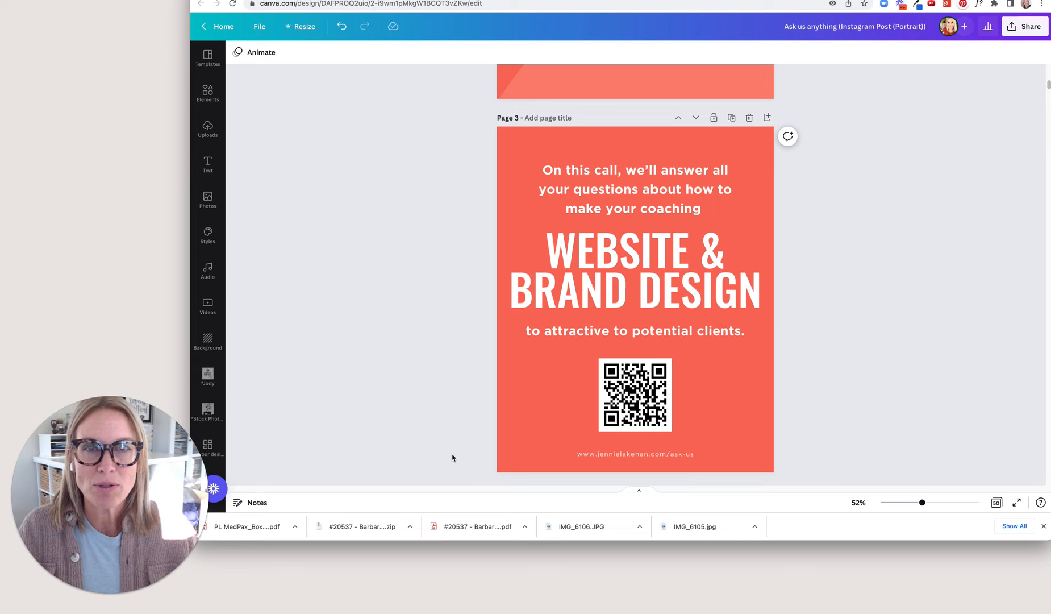
pyautogui.click(634, 455)
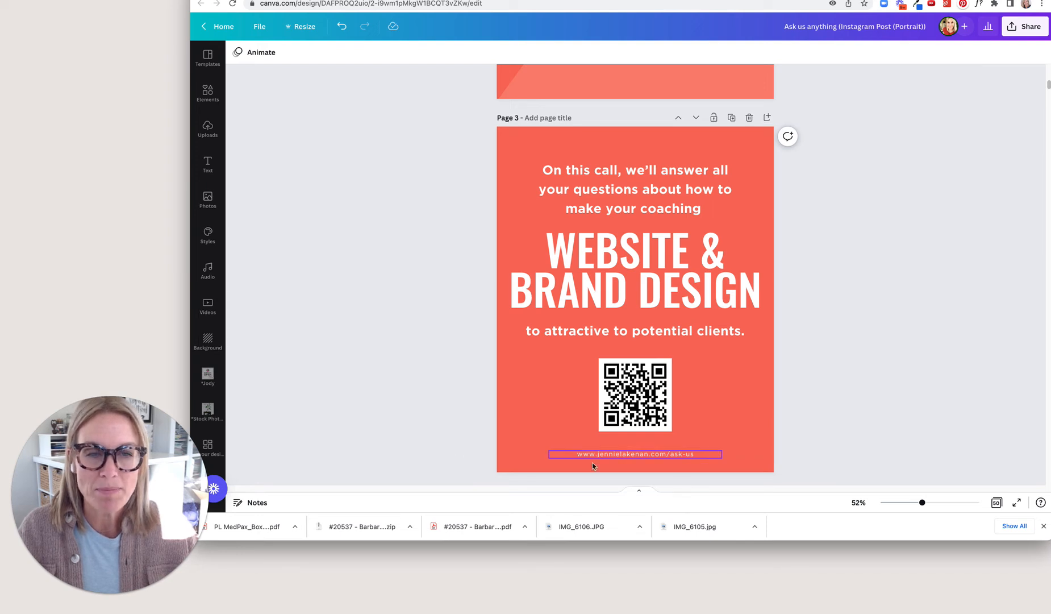
pyautogui.click(633, 189)
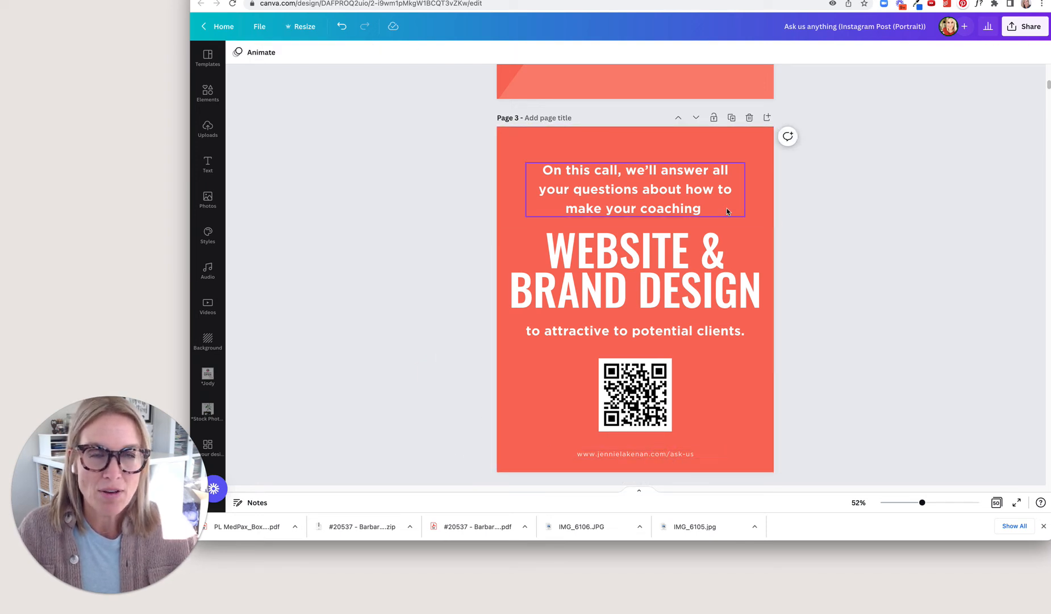
pyautogui.click(406, 202)
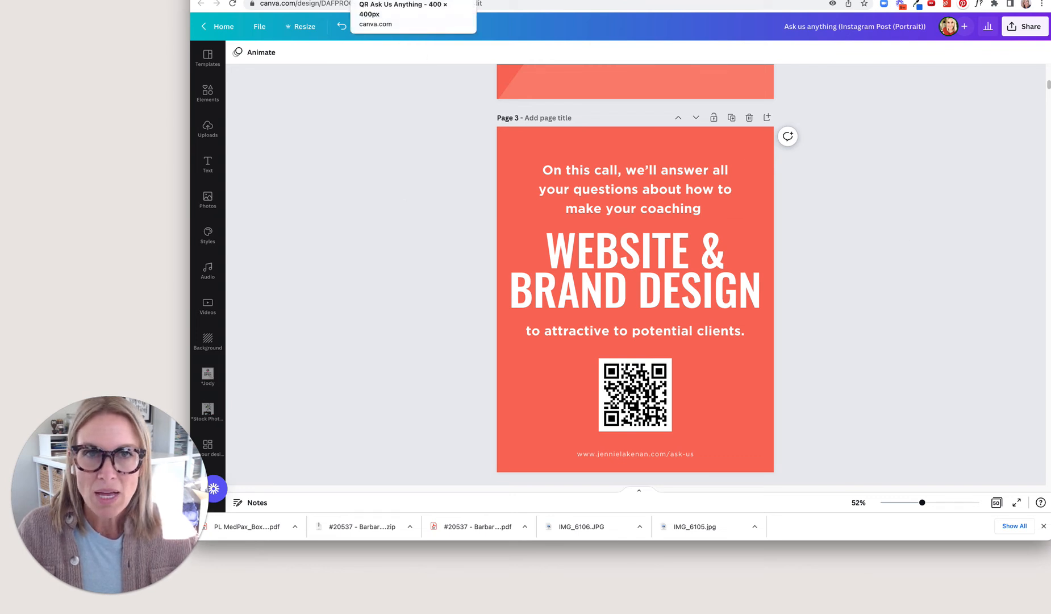
pyautogui.click(635, 395)
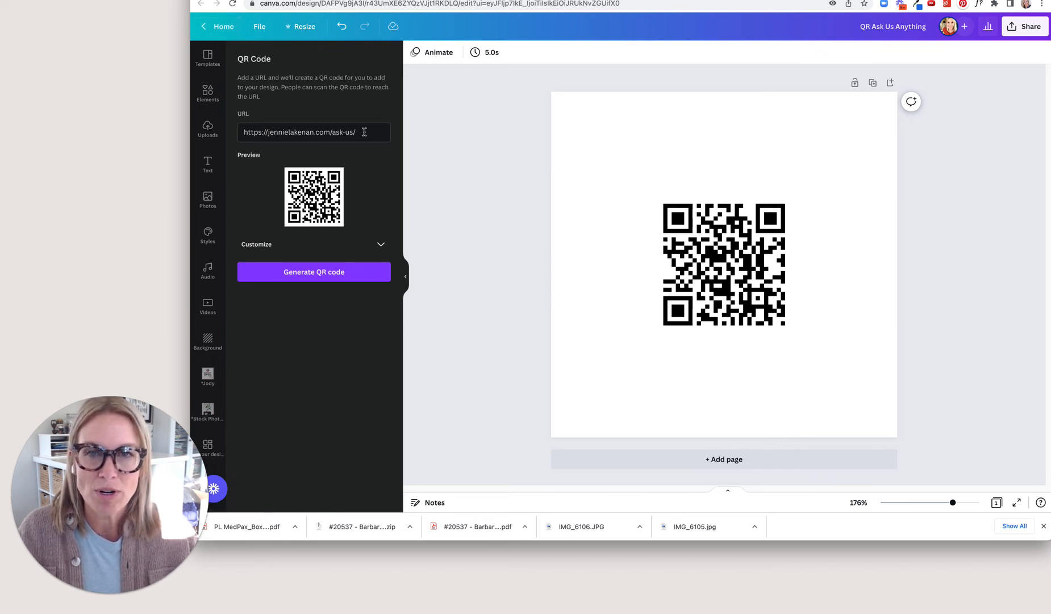
pyautogui.click(723, 264)
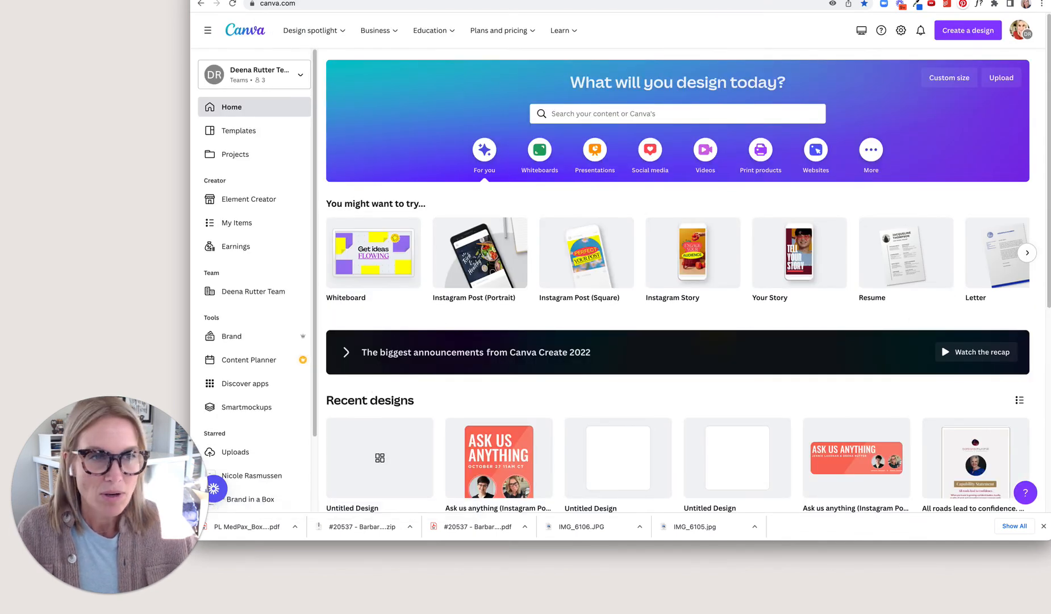
pyautogui.scroll(-3)
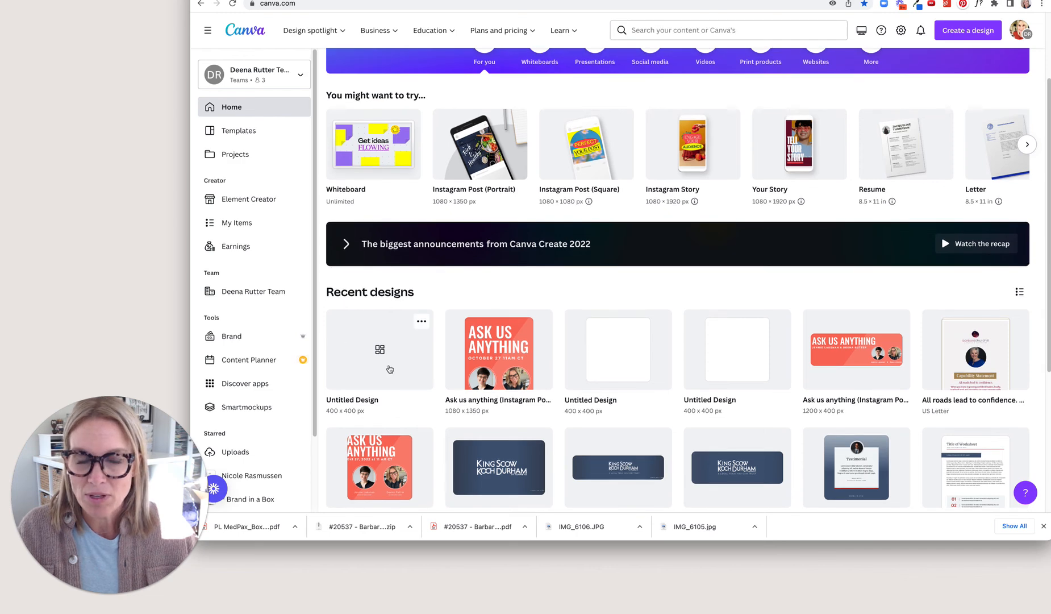
pyautogui.click(379, 349)
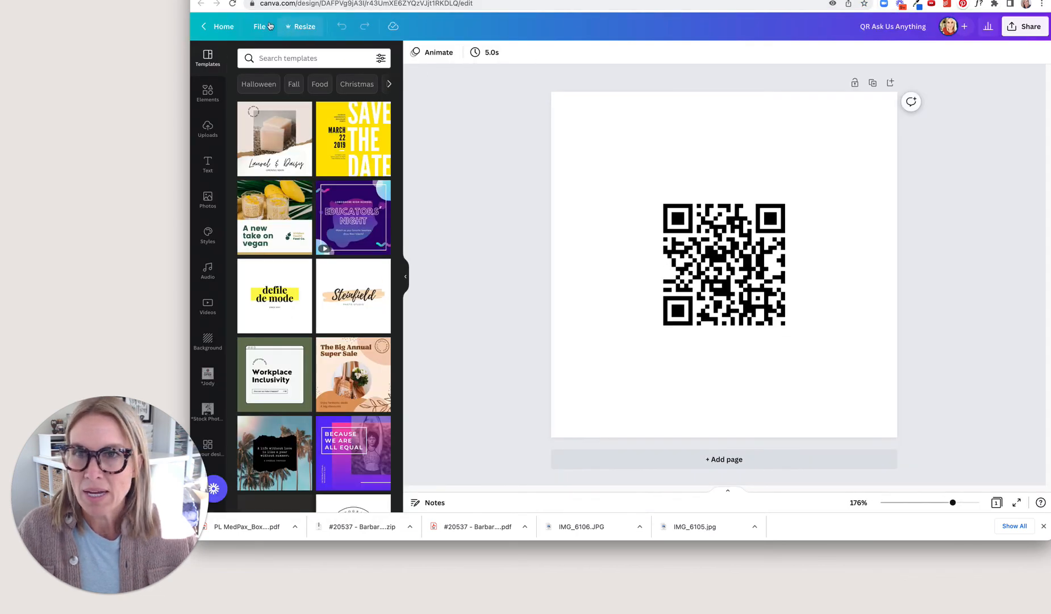
# Save the design via File > Save to folder into a new folder named QR Codes.
pyautogui.click(259, 26)
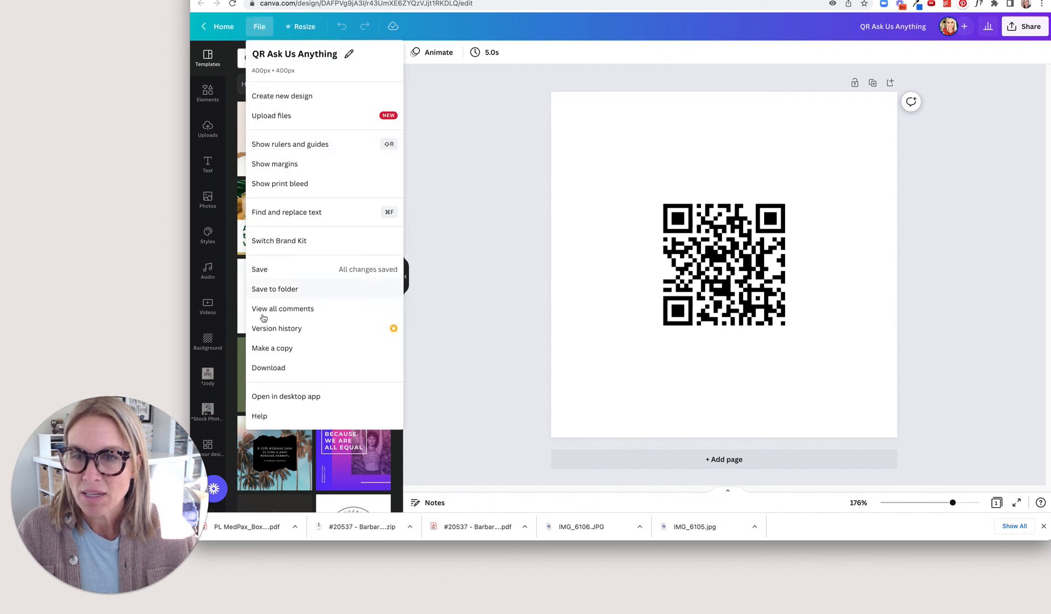
pyautogui.click(275, 288)
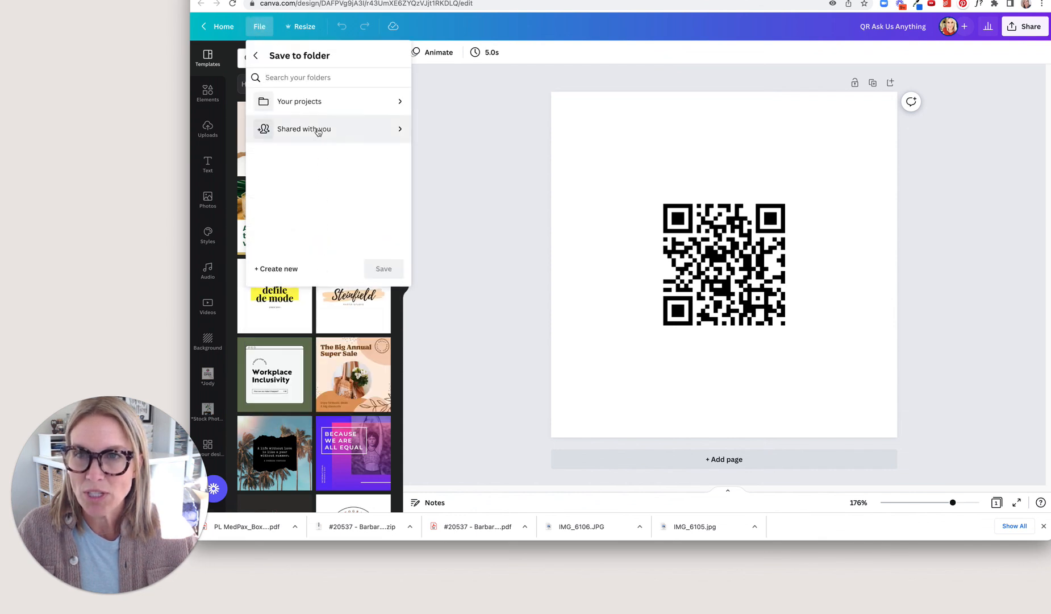
pyautogui.click(275, 268)
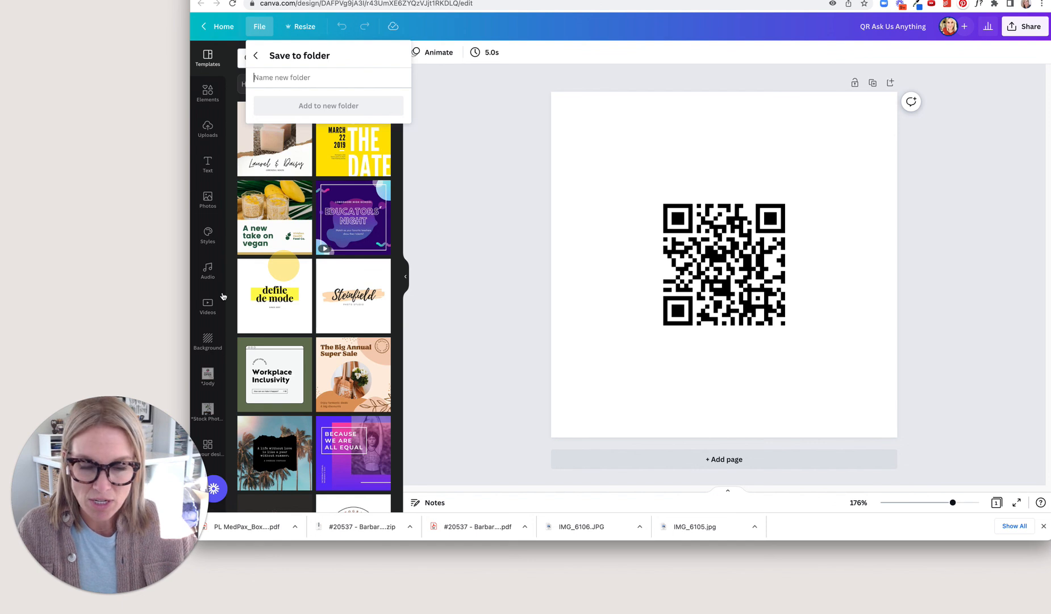
pyautogui.write('QR CO')
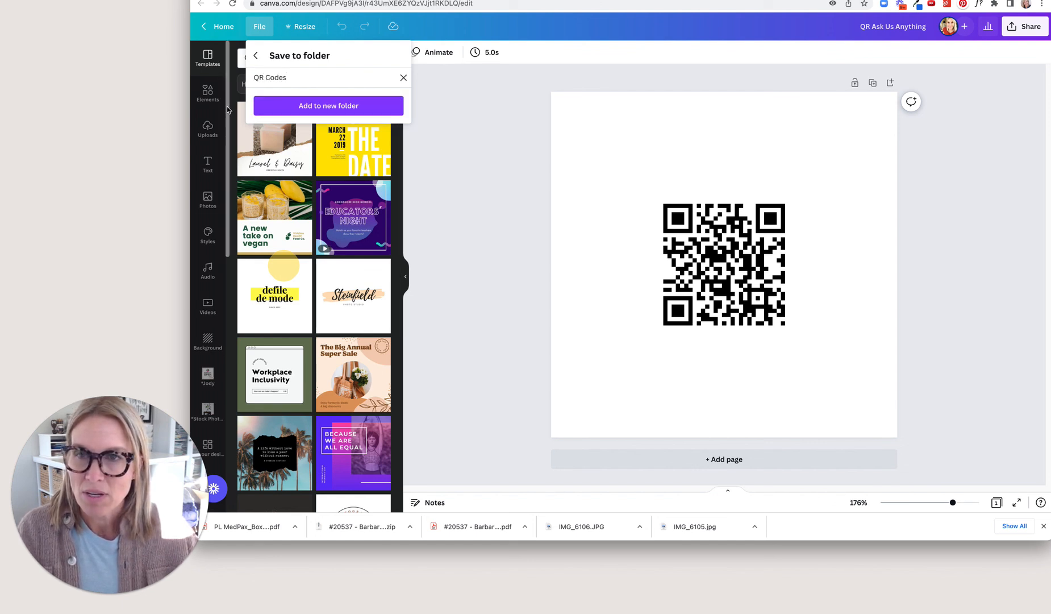
pyautogui.click(327, 106)
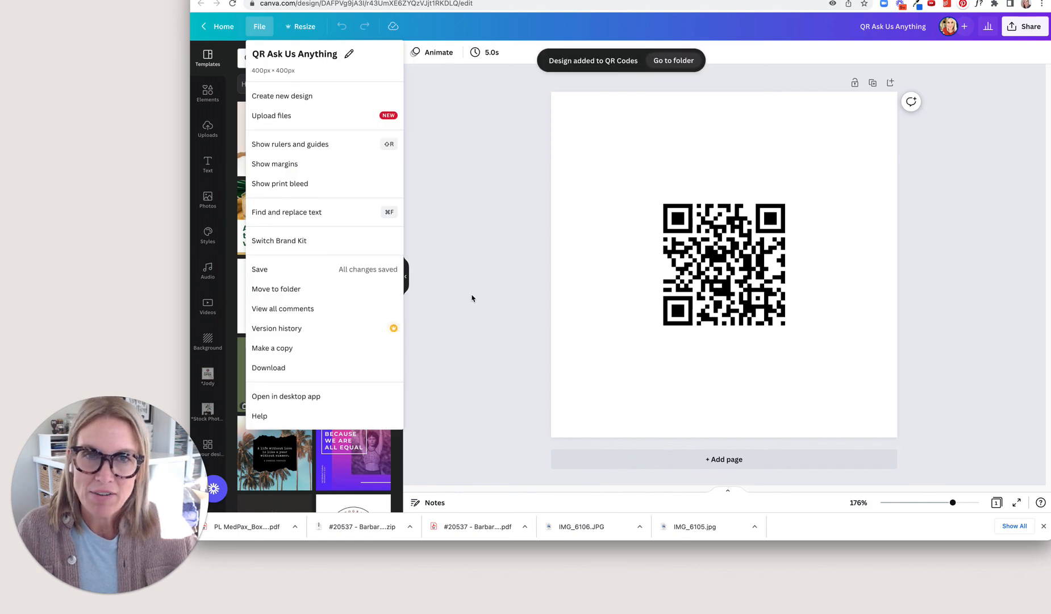